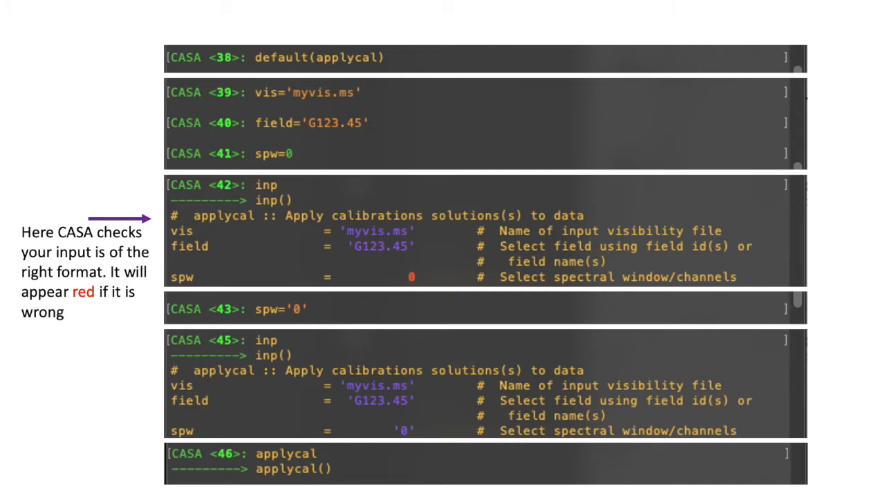
# Advance the slides to the one-line applycal(vis=..., field=..., spw=...) example
pyautogui.press('right')
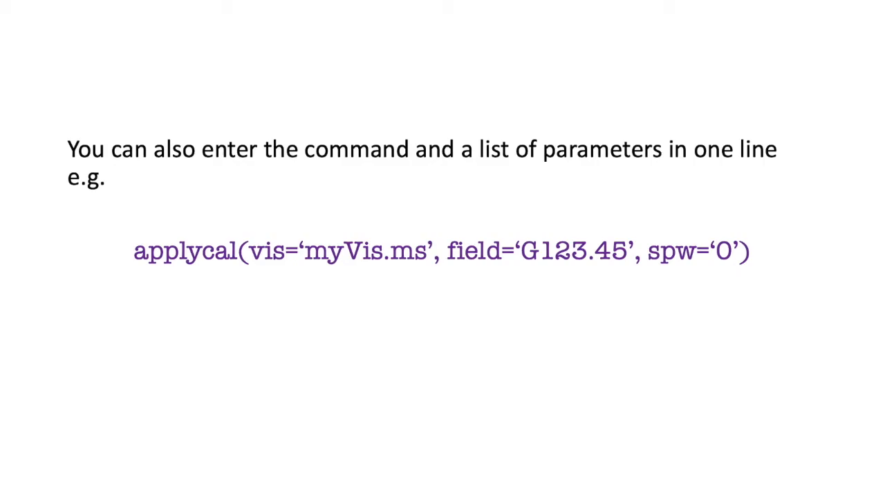
pyautogui.press('right')
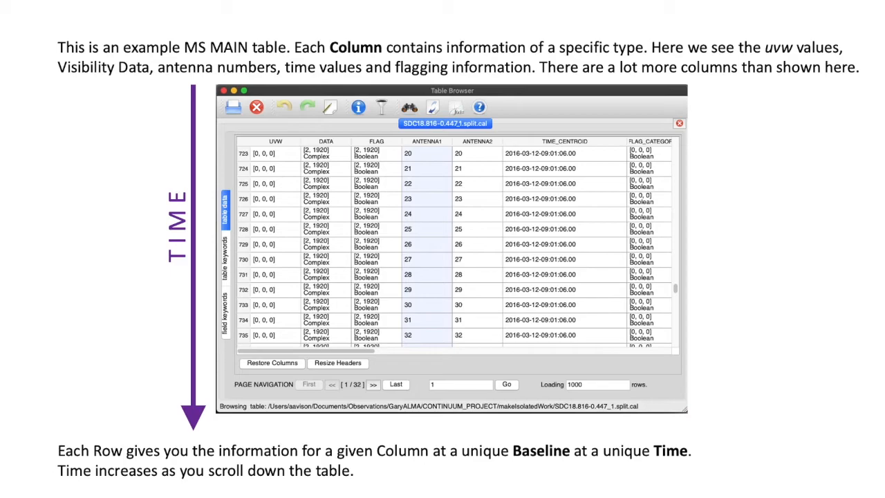
# Advance to the slide listing MS subtables as table keywords navigable with browsetable
pyautogui.click(224, 252)
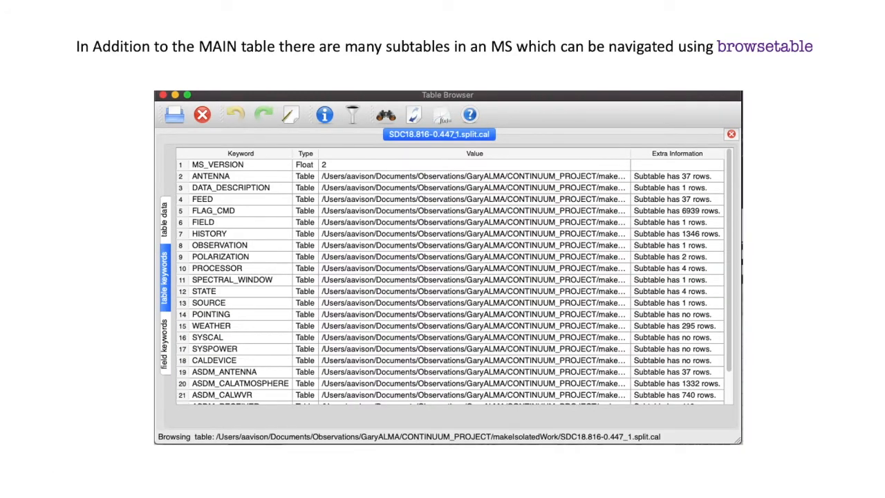